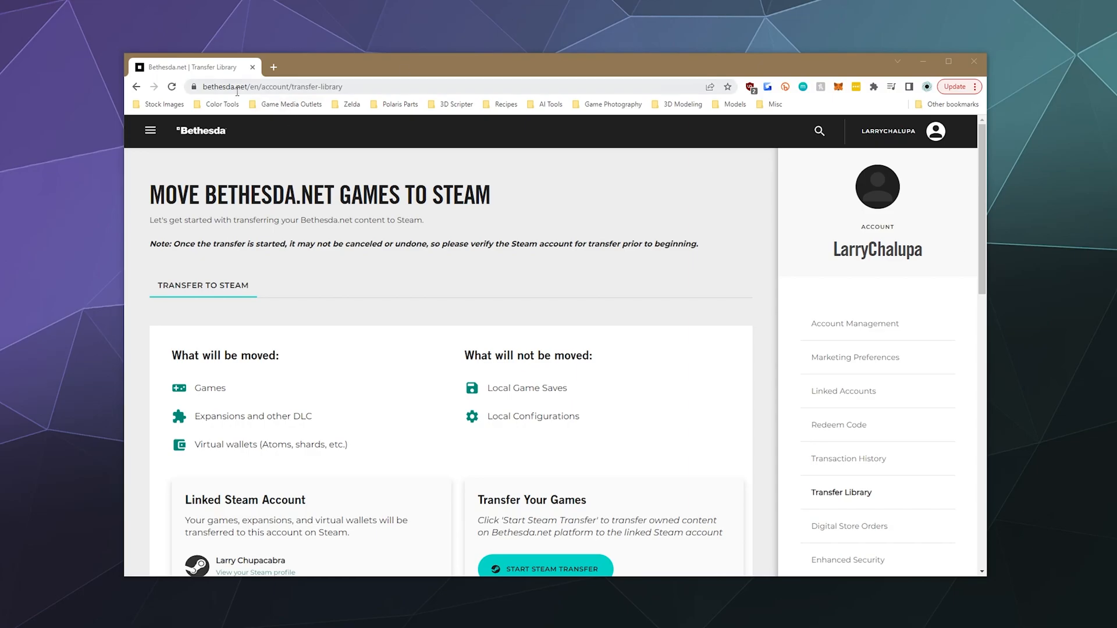
pyautogui.moveTo(628, 272)
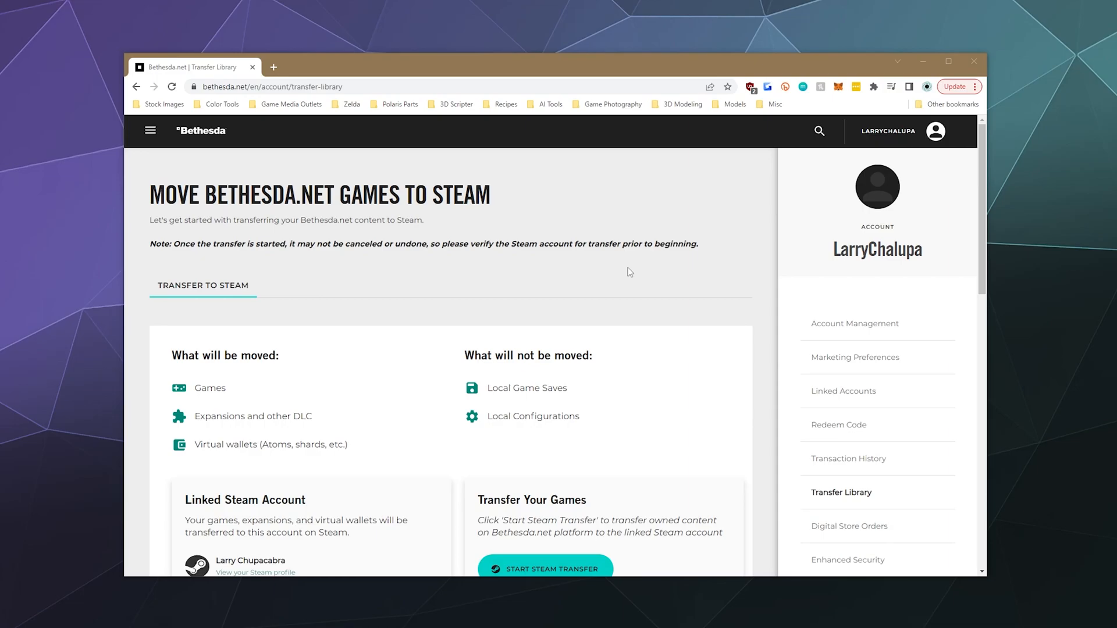
pyautogui.moveTo(615, 322)
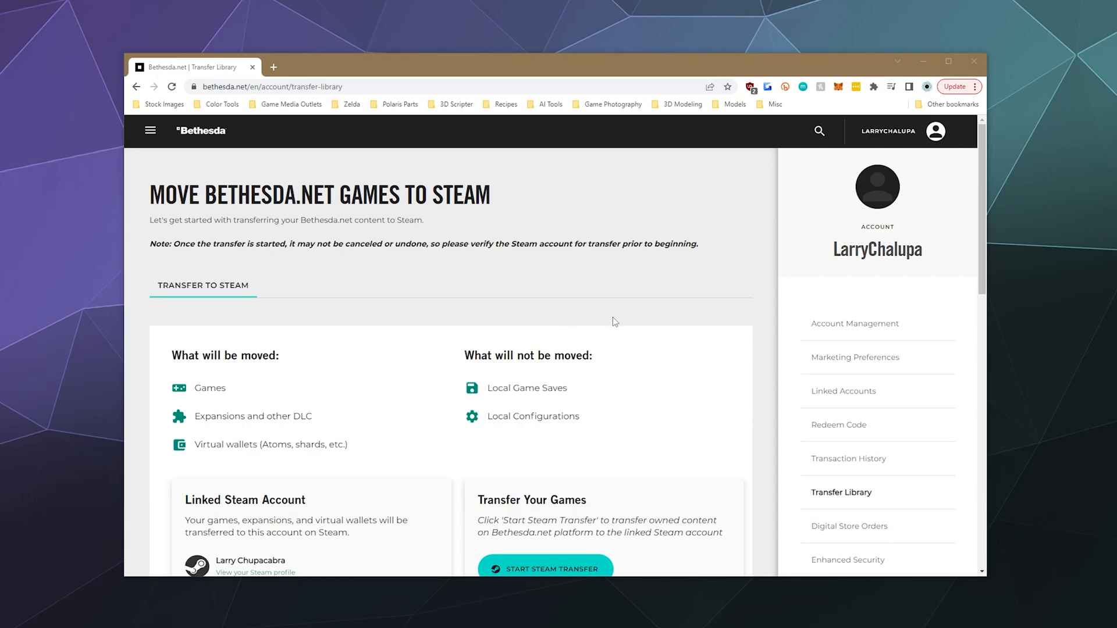
pyautogui.moveTo(667, 325)
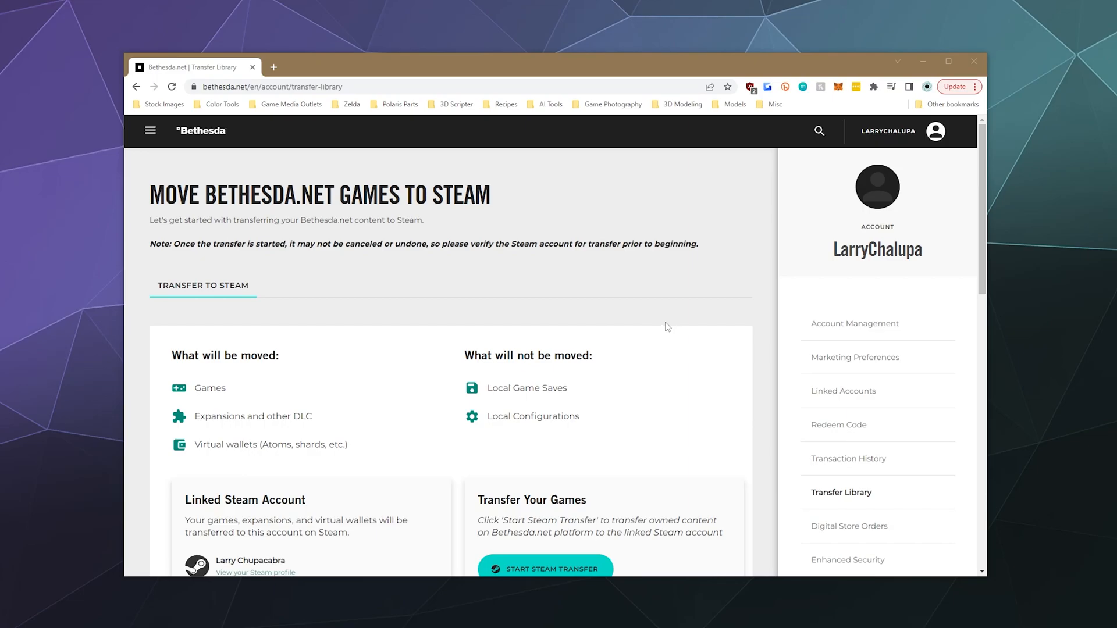
# Confirm the library transfer to the linked Steam account so the Fallout games move over.
pyautogui.scroll(-3)
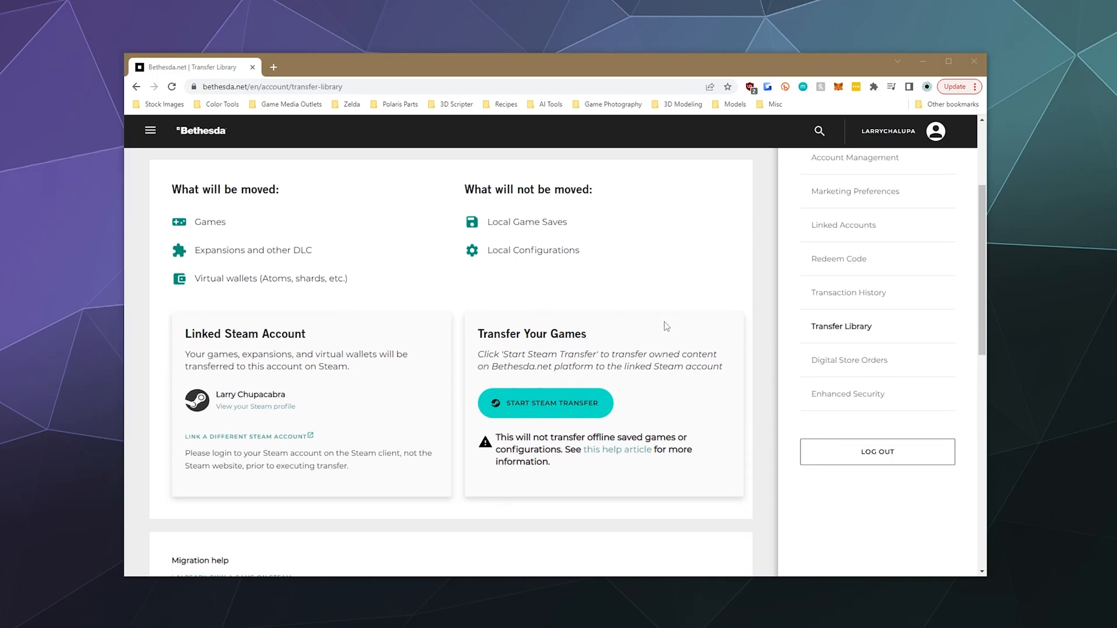
pyautogui.moveTo(184, 358)
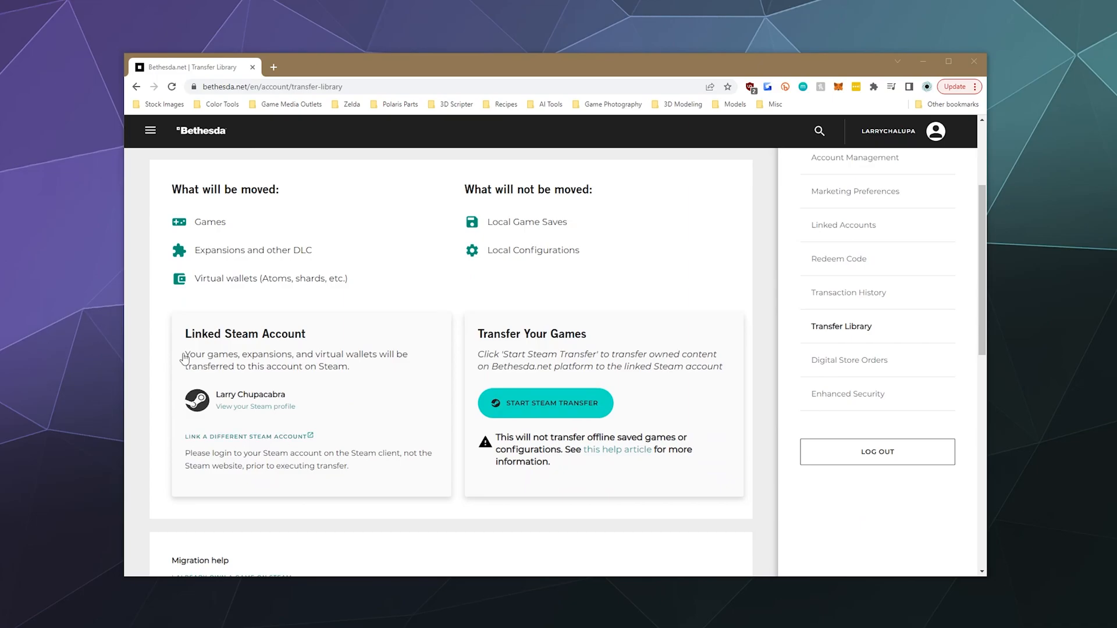
pyautogui.moveTo(300, 377)
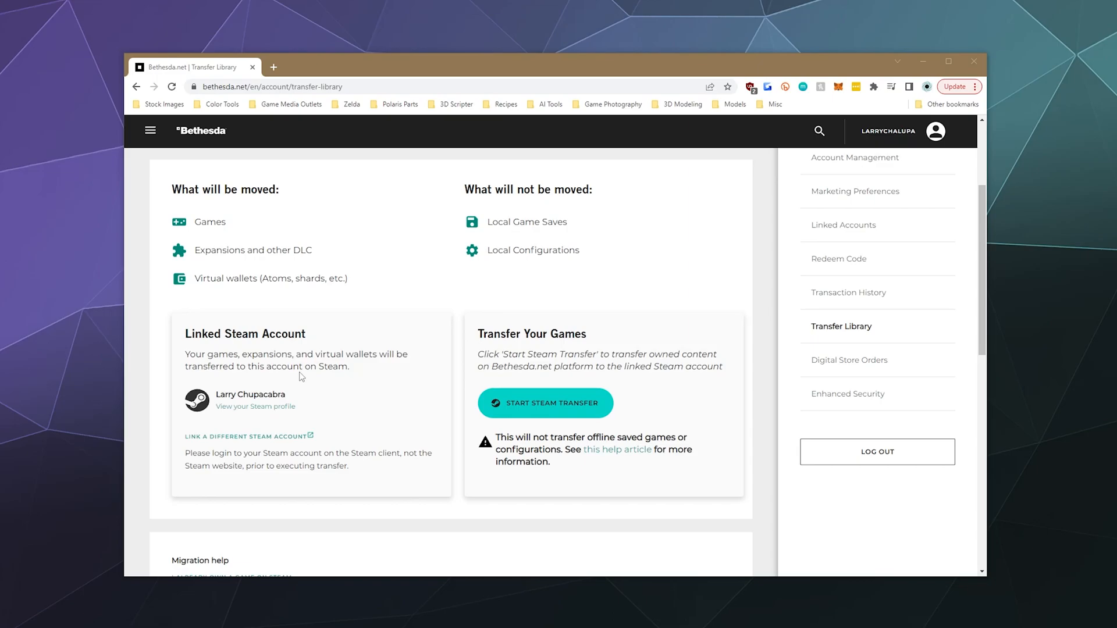
pyautogui.moveTo(319, 412)
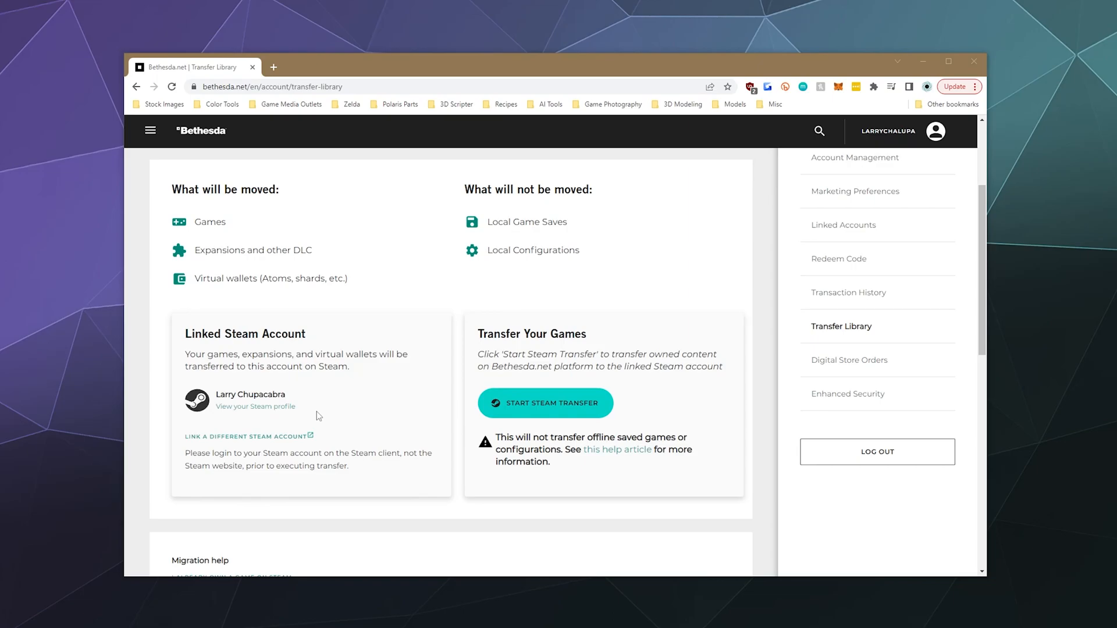
pyautogui.moveTo(357, 438)
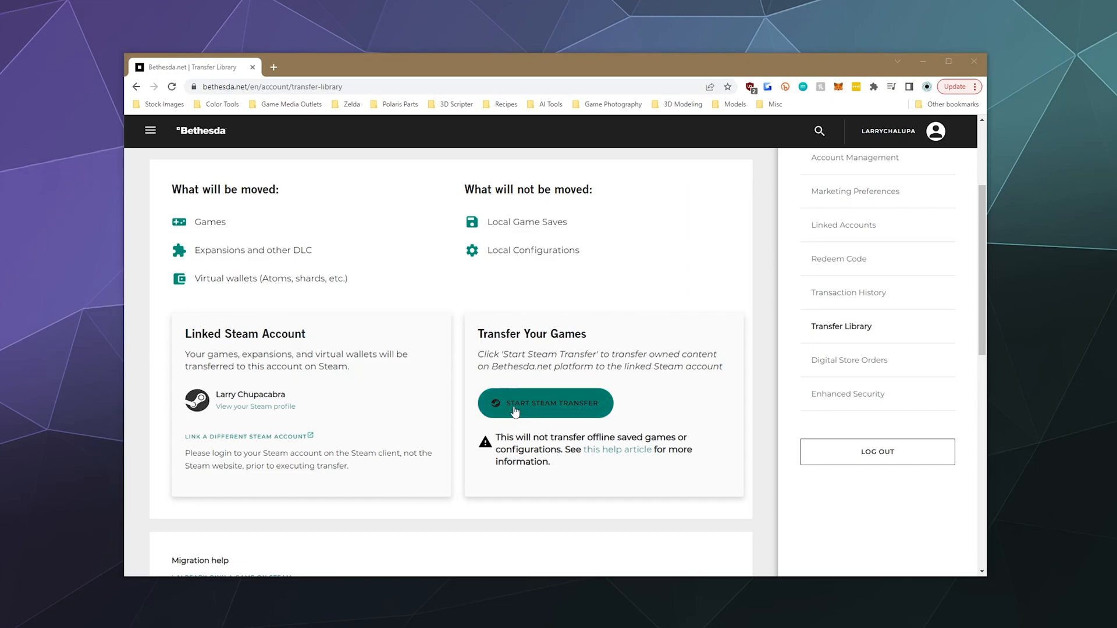
pyautogui.click(544, 404)
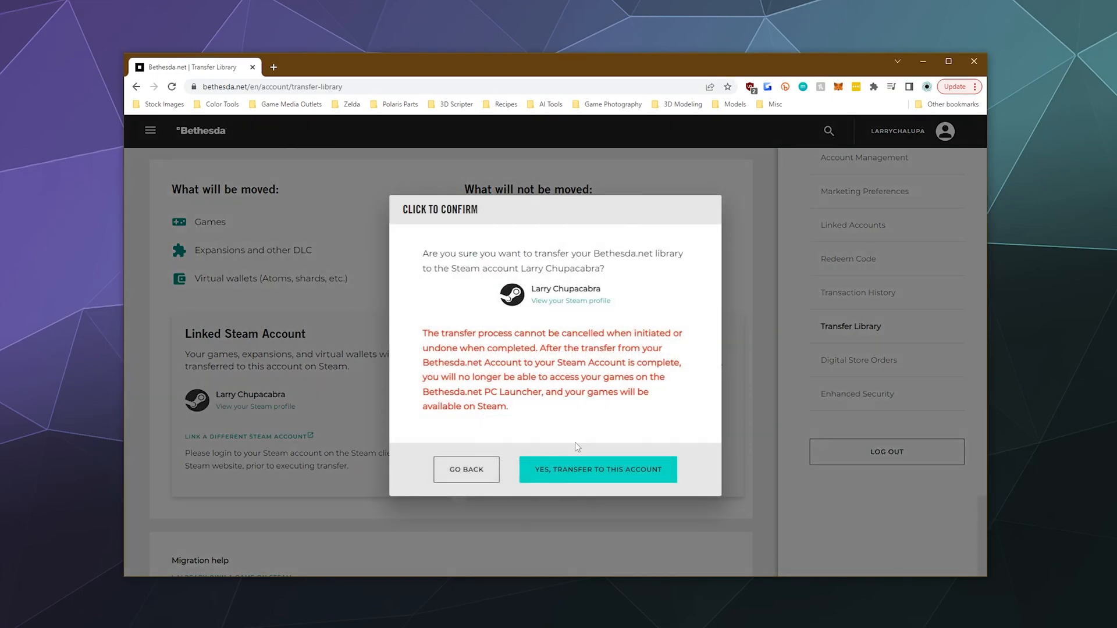
pyautogui.moveTo(515, 351)
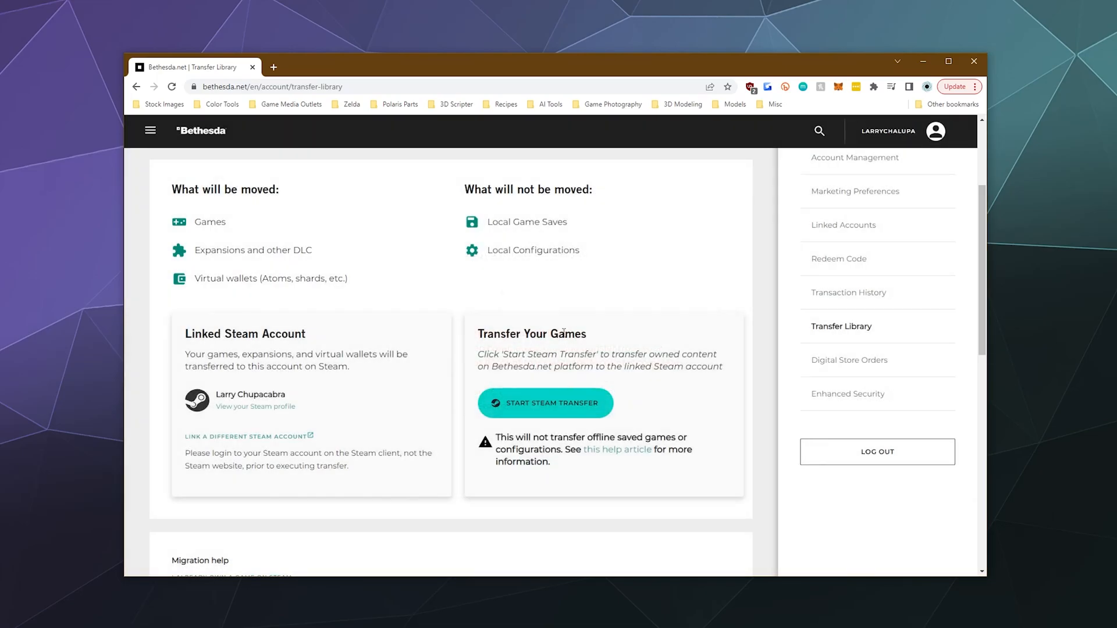
pyautogui.click(544, 402)
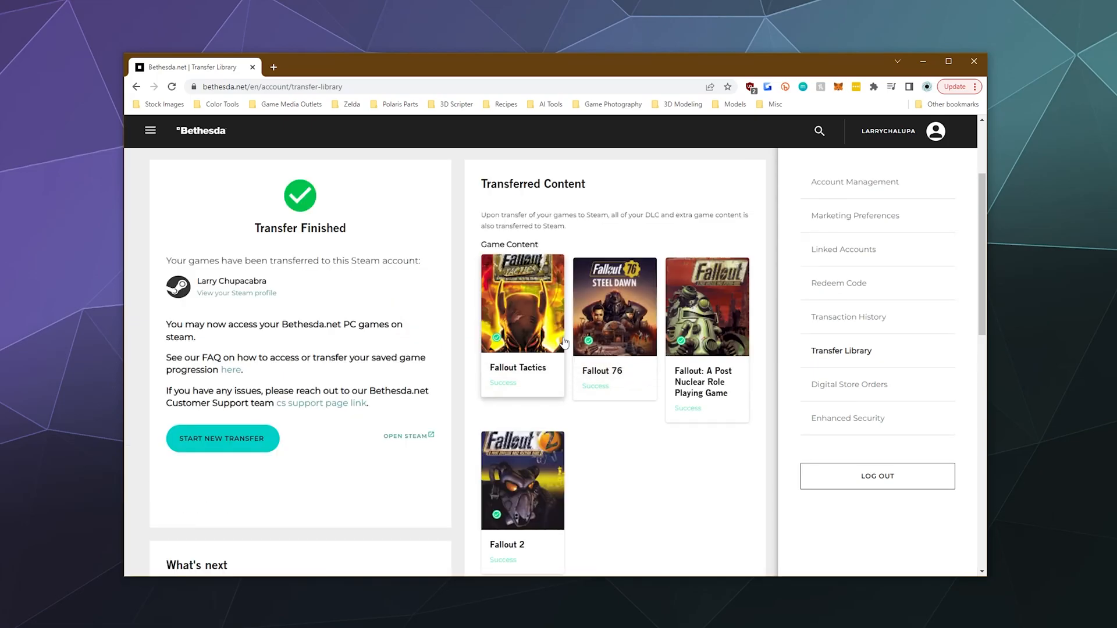
pyautogui.moveTo(633, 504)
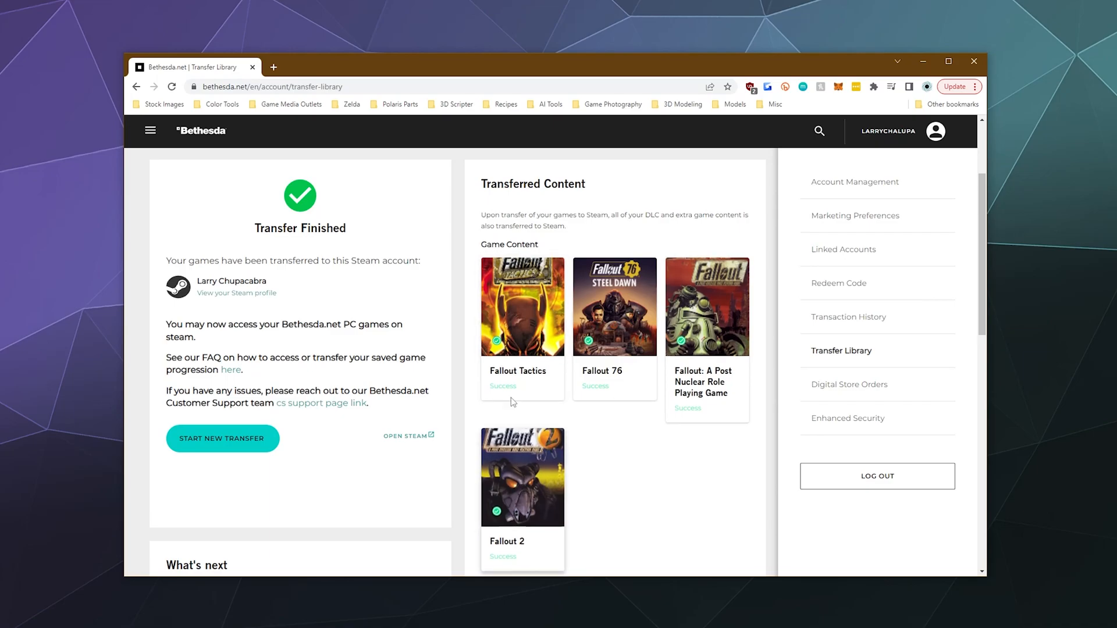
pyautogui.moveTo(535, 492)
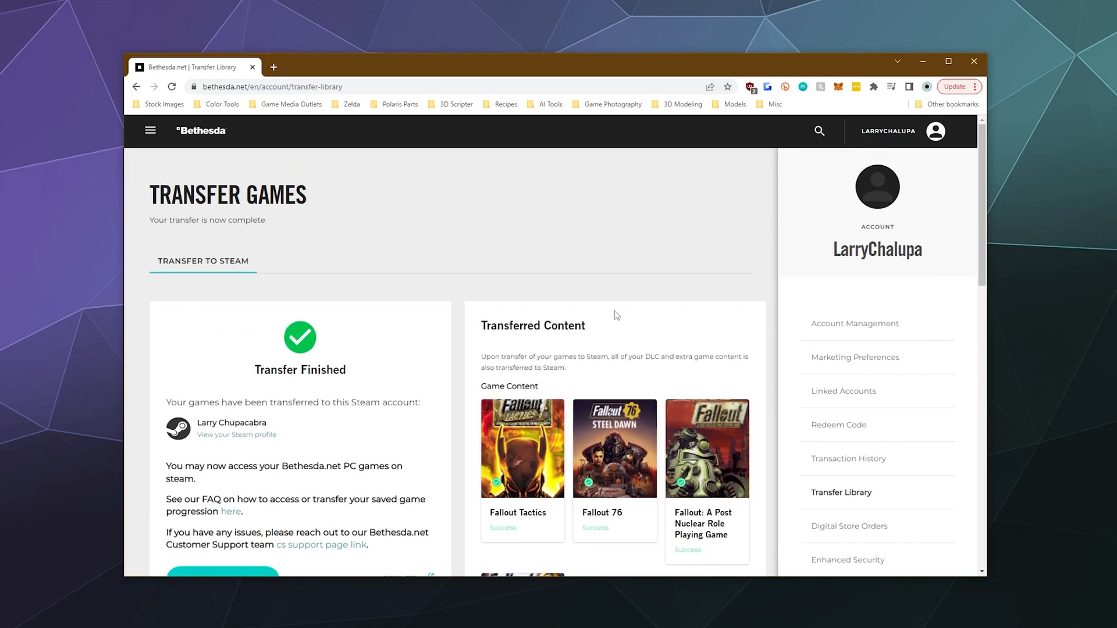
pyautogui.scroll(-3)
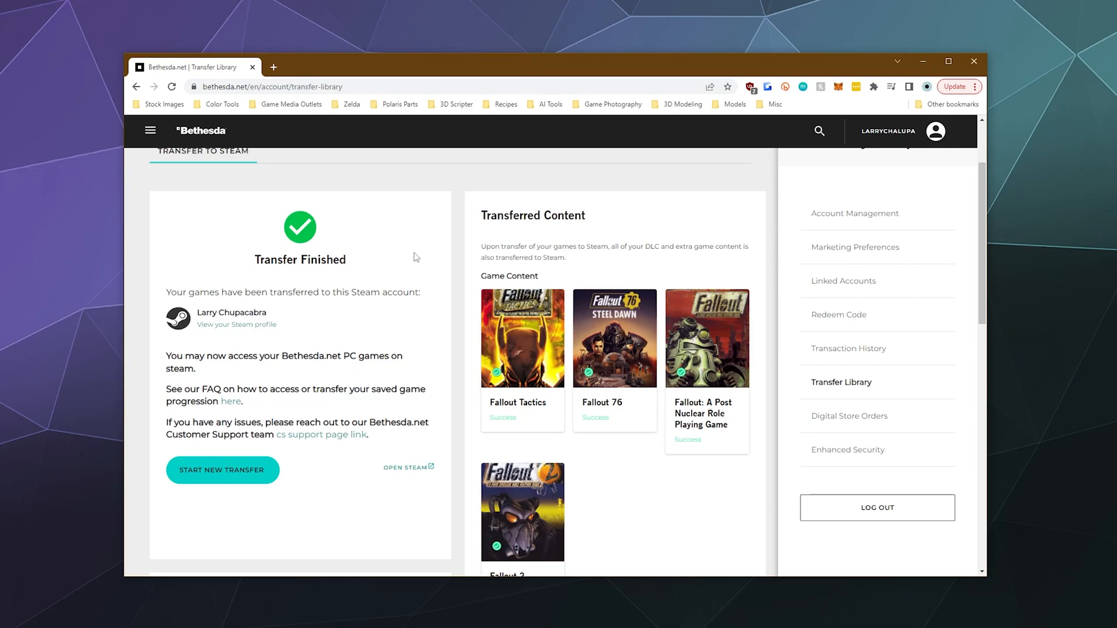
pyautogui.moveTo(325, 520)
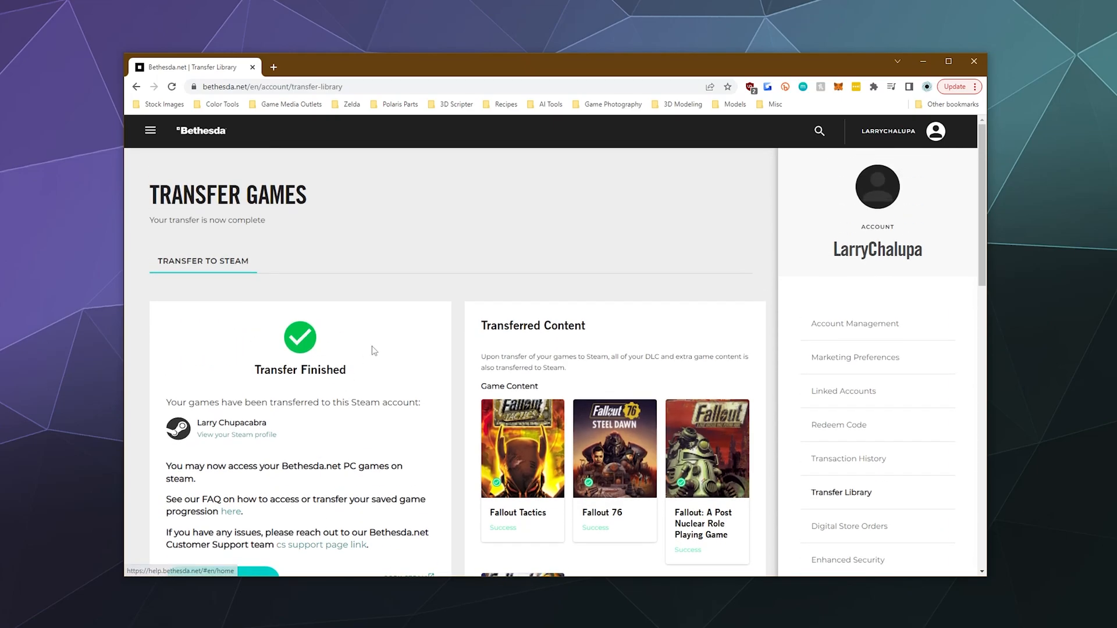
pyautogui.scroll(-3)
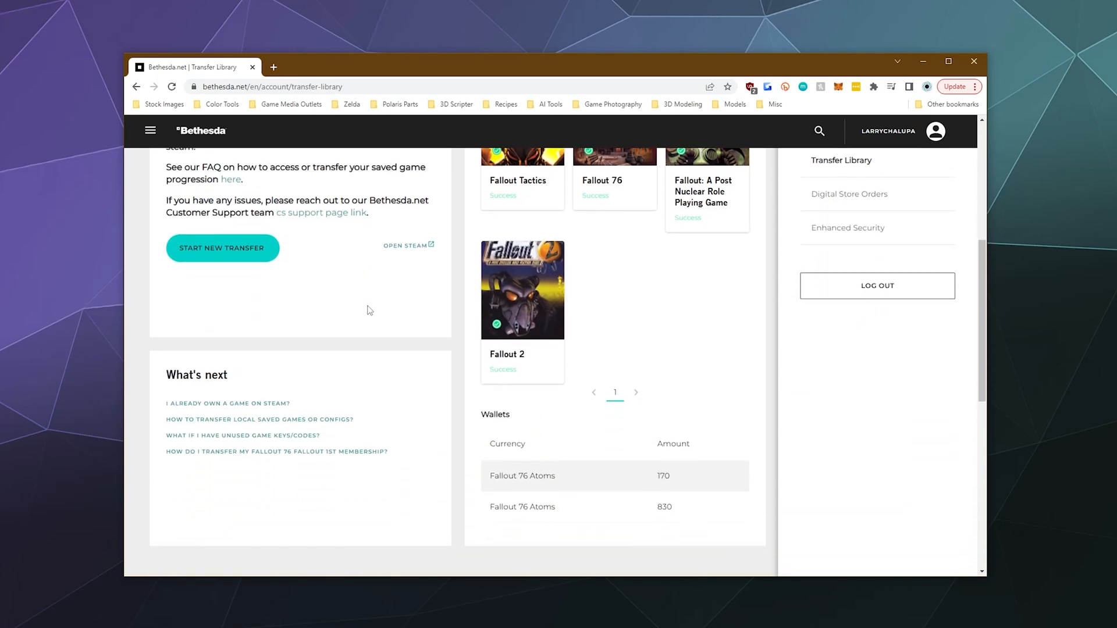